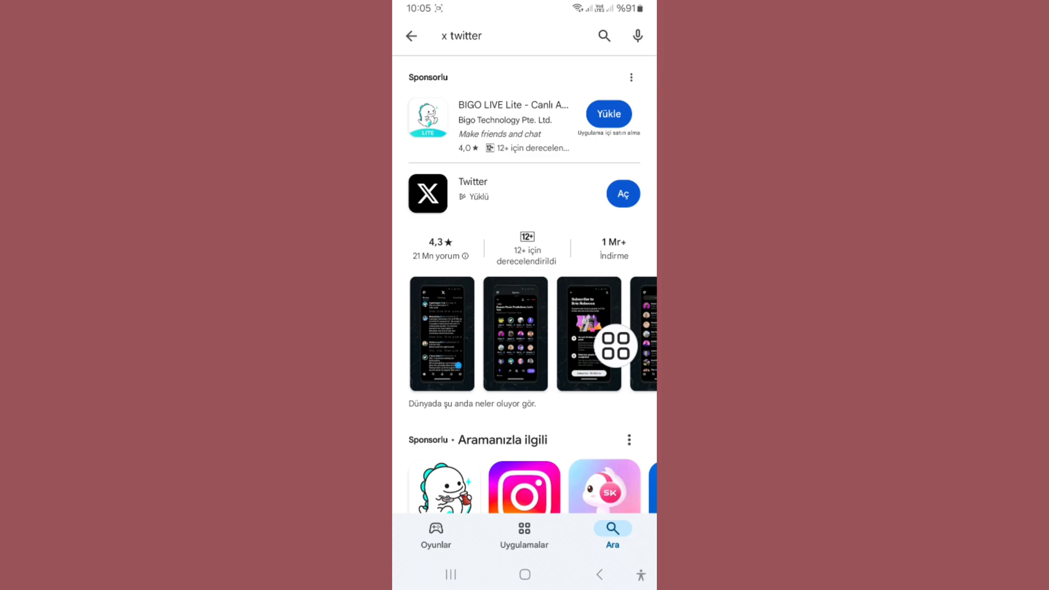
# Launch the installed X app from the Play Store search results
pyautogui.click(623, 193)
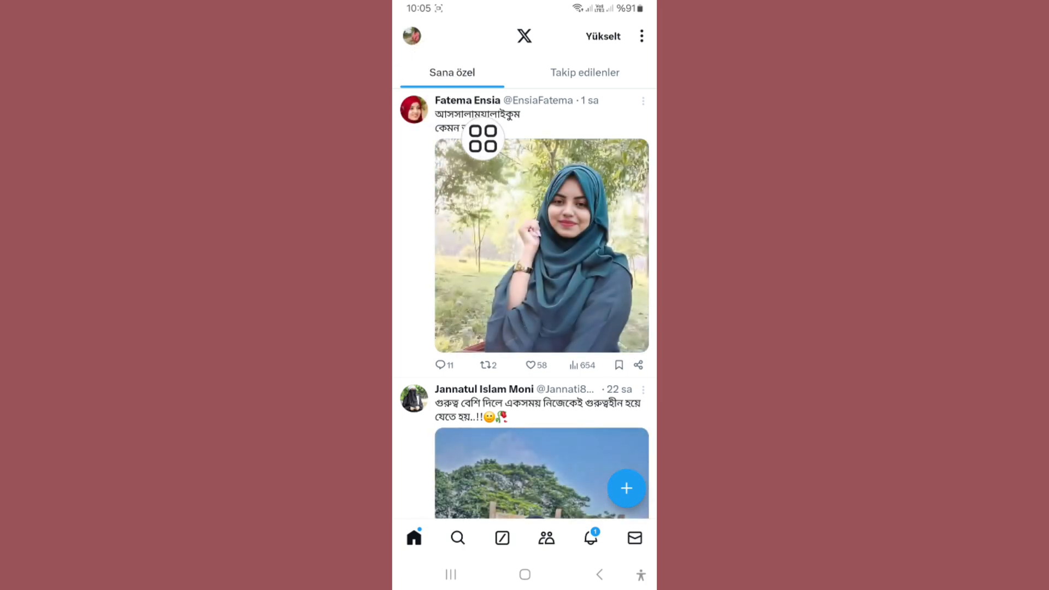
# Open the profile menu to reach 'Ayarlar ve gizlilik'
pyautogui.click(412, 36)
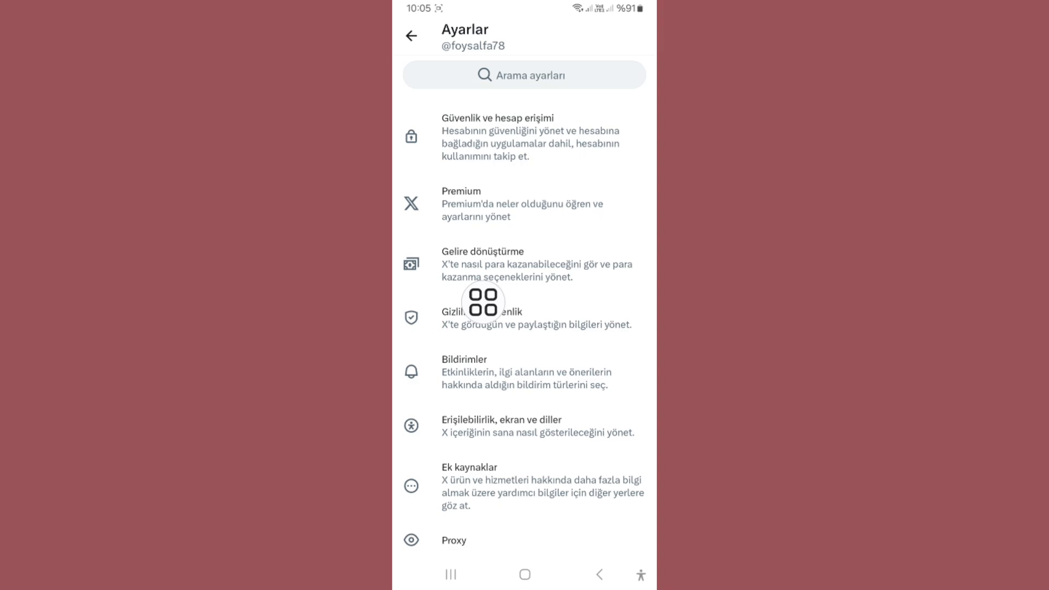
# Go to 'Gizlilik ve güvenlik' and then 'Gördüğün içerik'
pyautogui.click(488, 317)
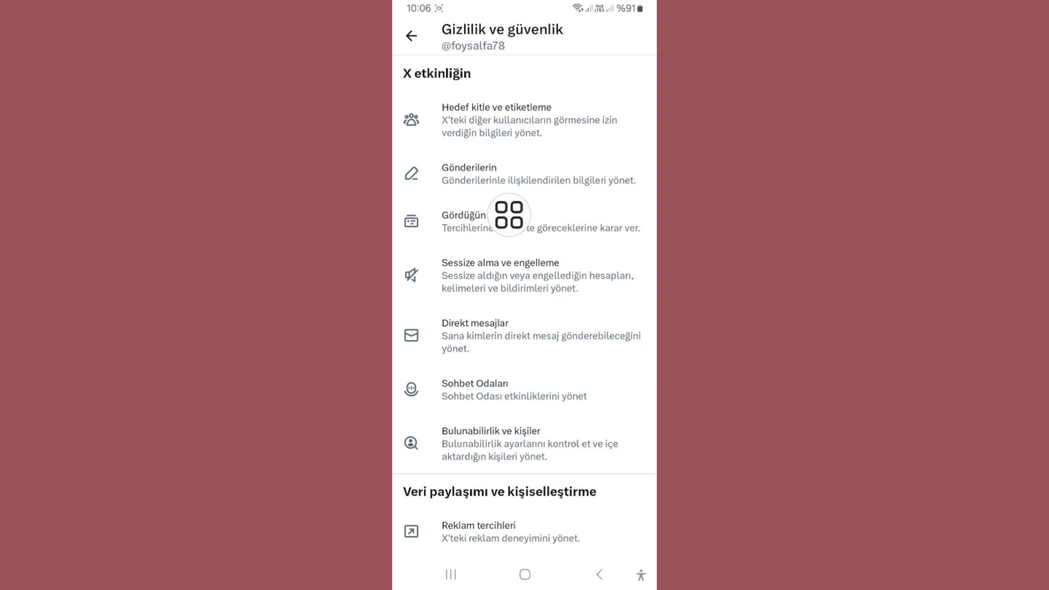
pyautogui.click(464, 221)
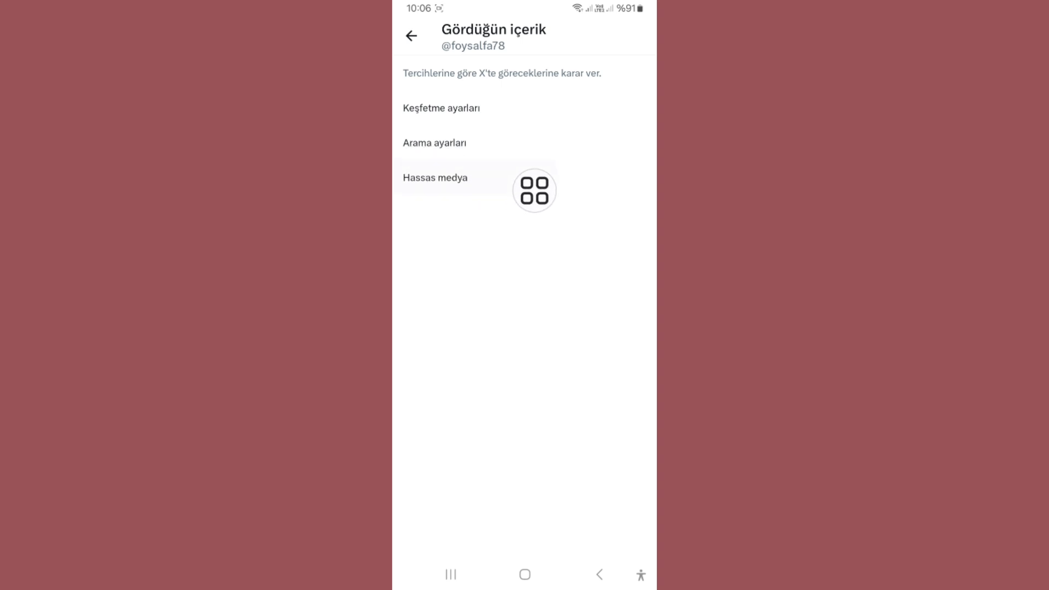
pyautogui.click(434, 177)
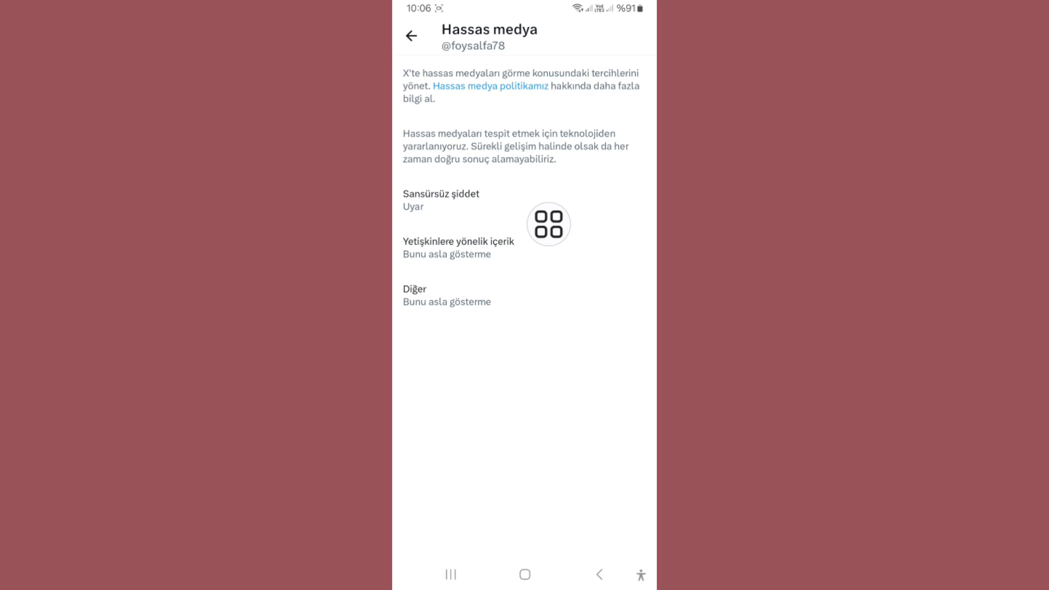
pyautogui.click(458, 248)
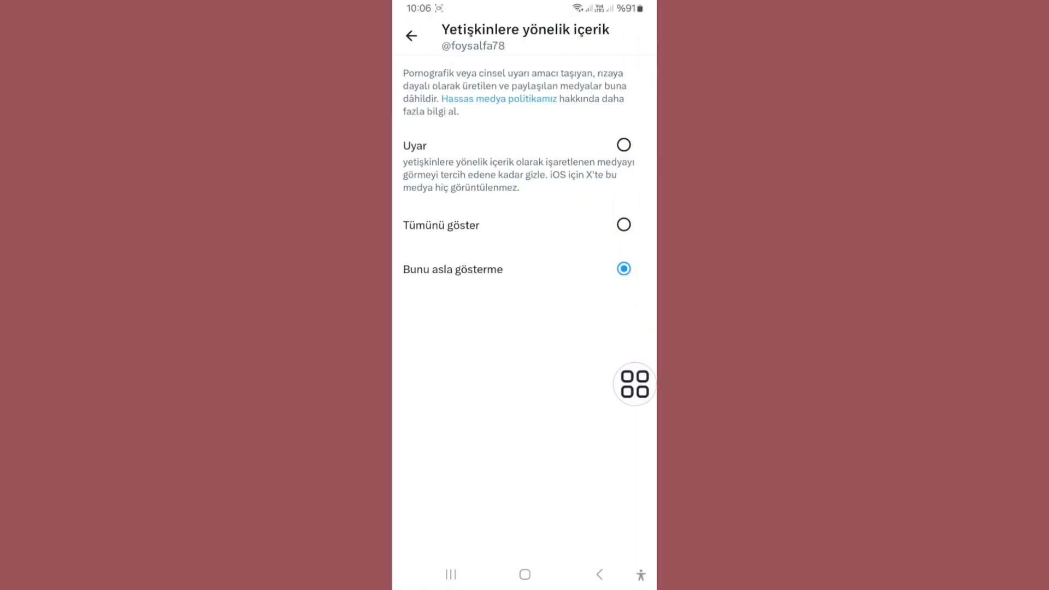
pyautogui.click(412, 36)
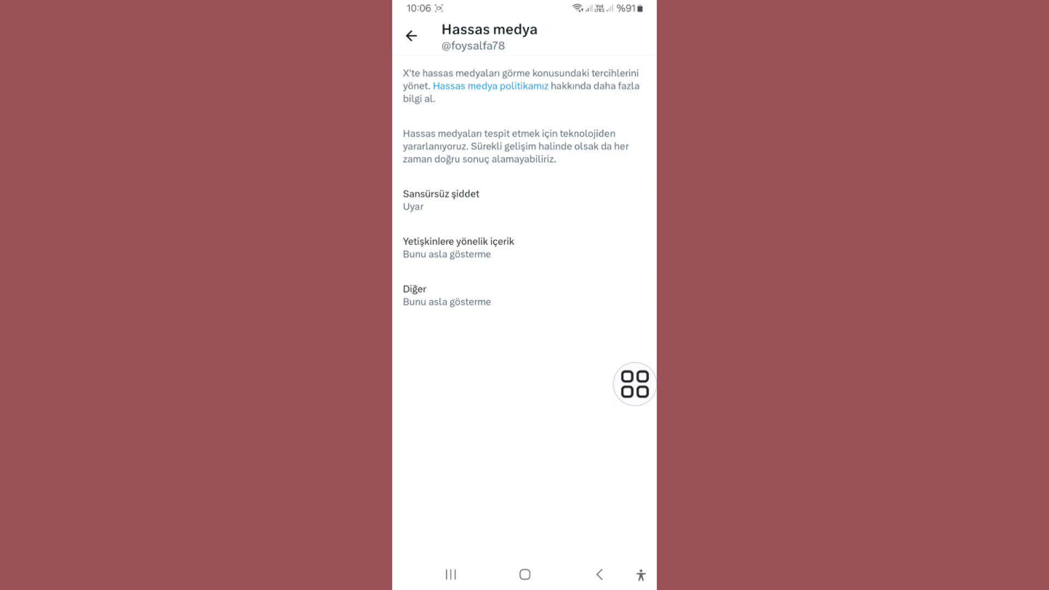
pyautogui.click(411, 36)
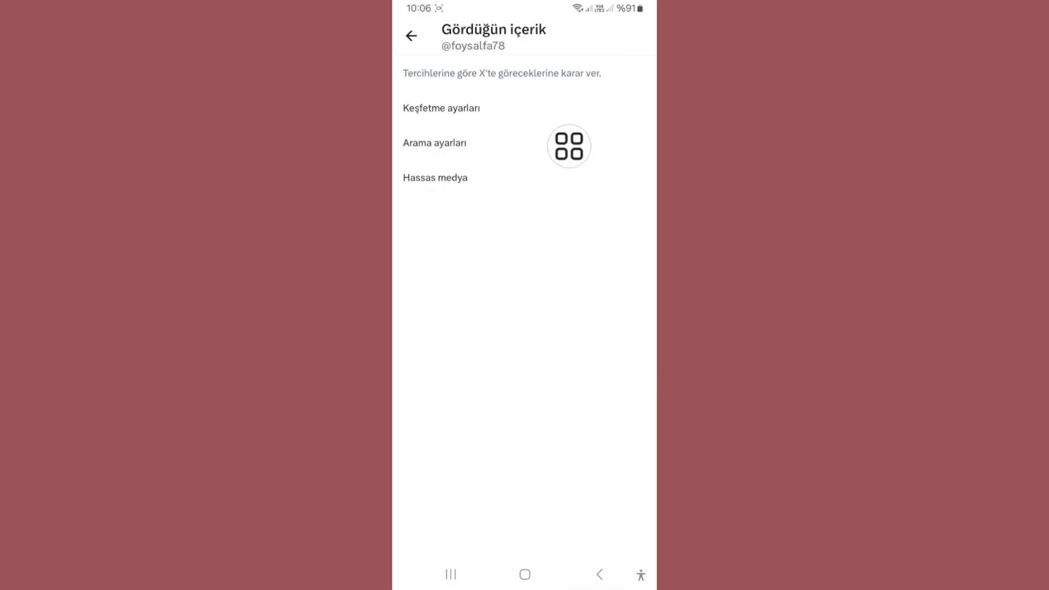
# Open 'Arama ayarları', where hiding sensitive content is currently off
pyautogui.click(434, 143)
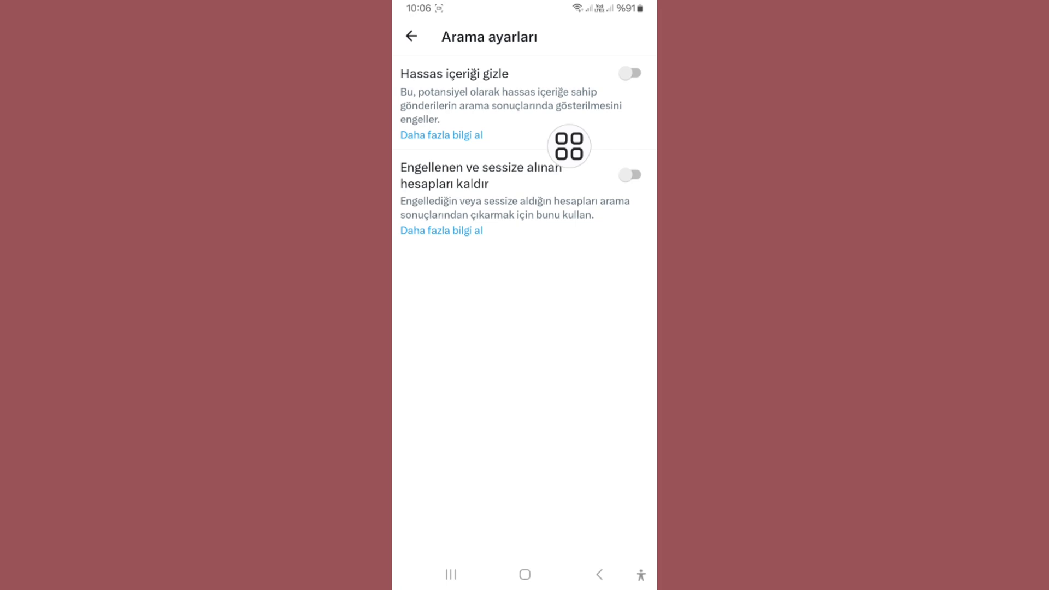